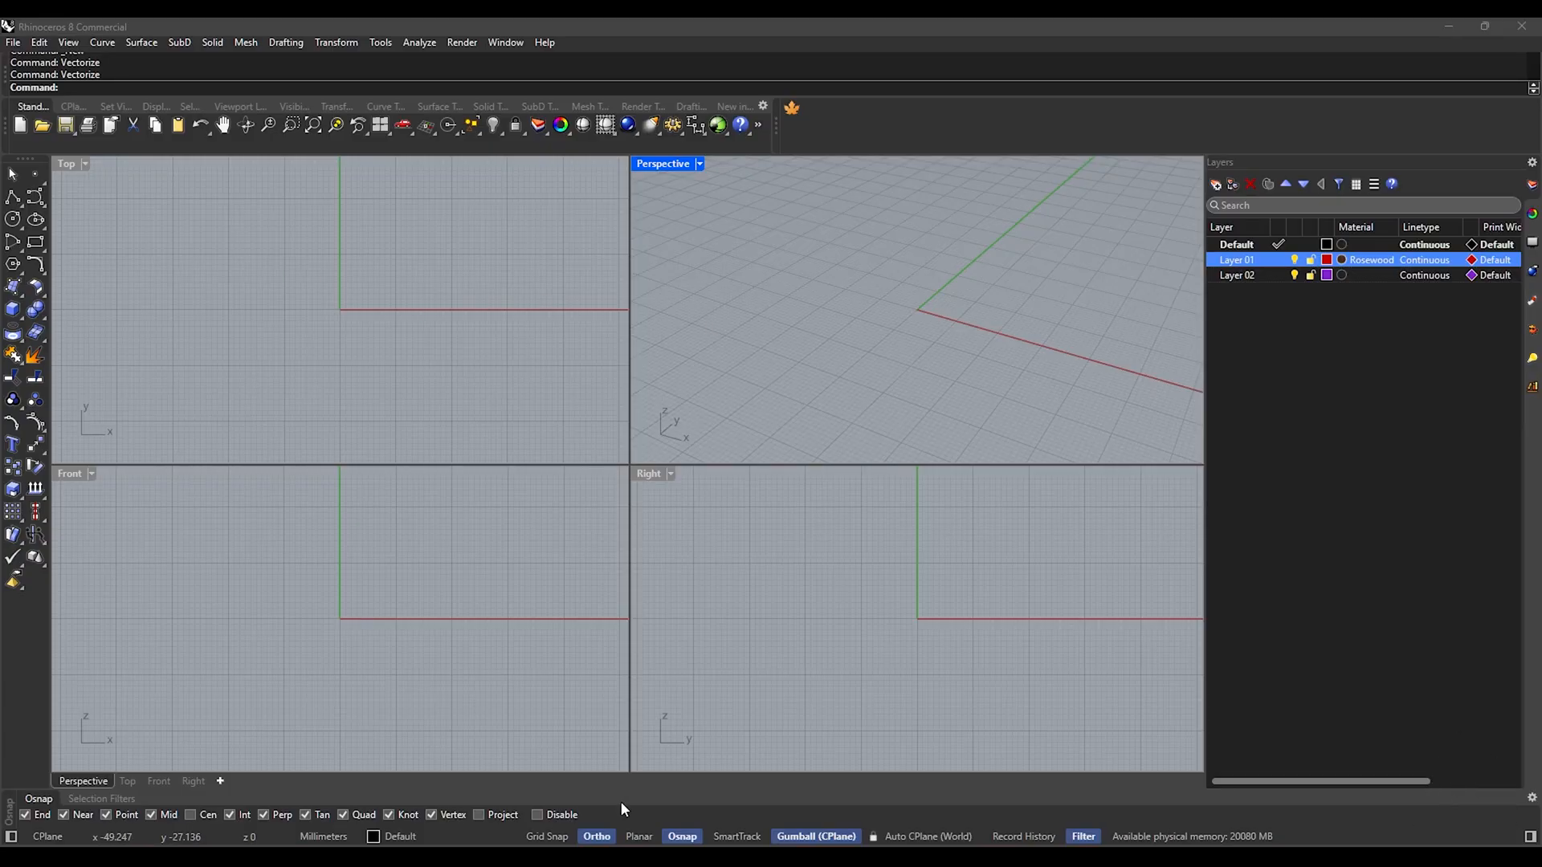
# Step: Maximize the Top viewport to start the long horizontal base line
pyautogui.doubleClick(67, 163)
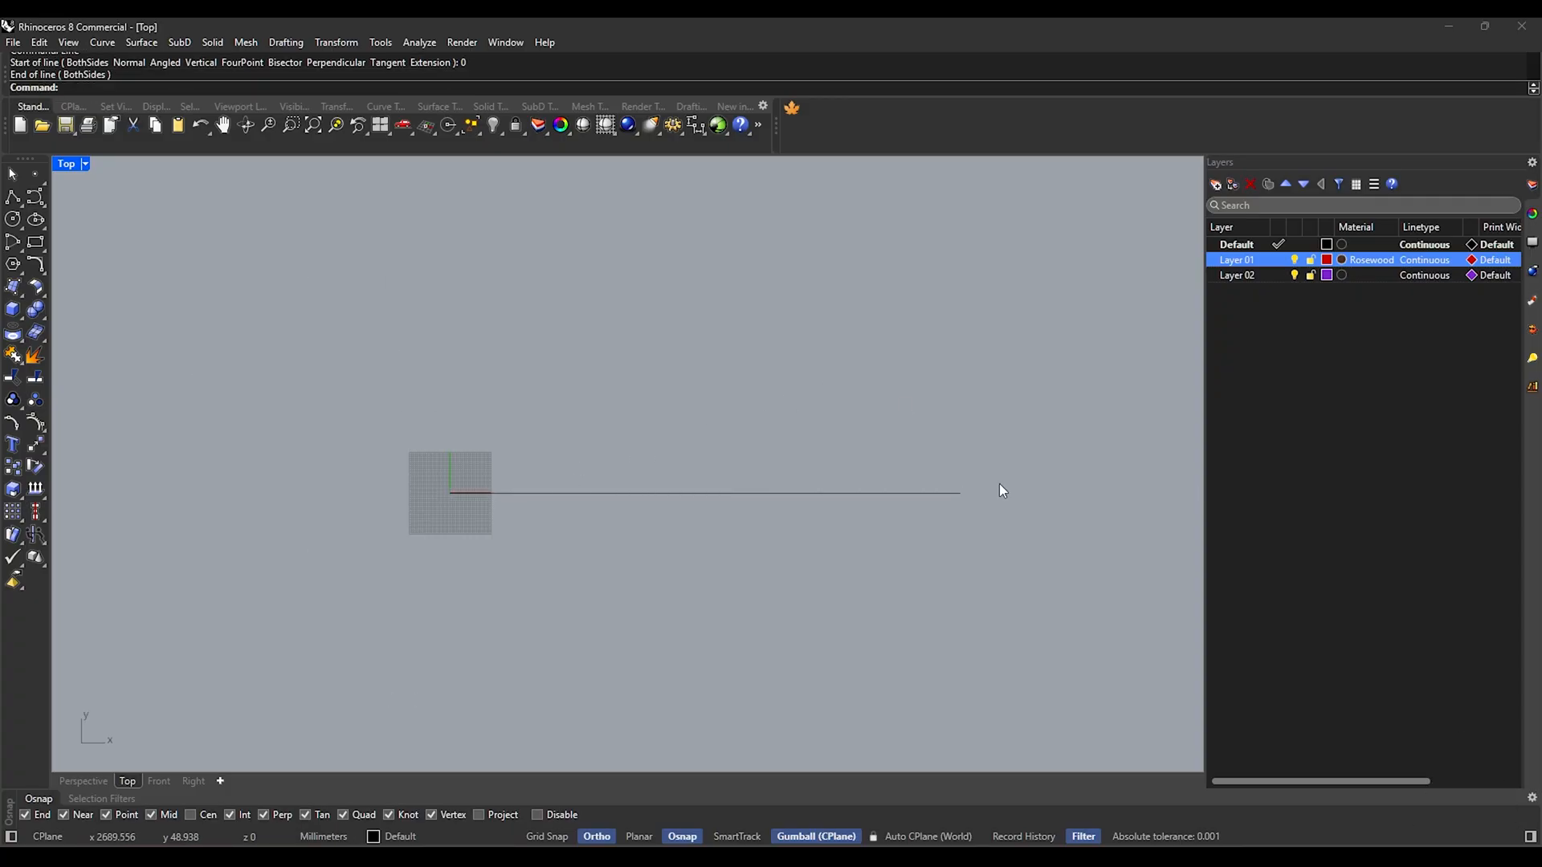
# Step: Draw upright sides at both line ends and fillet the corners with radius 500
pyautogui.click(960, 489)
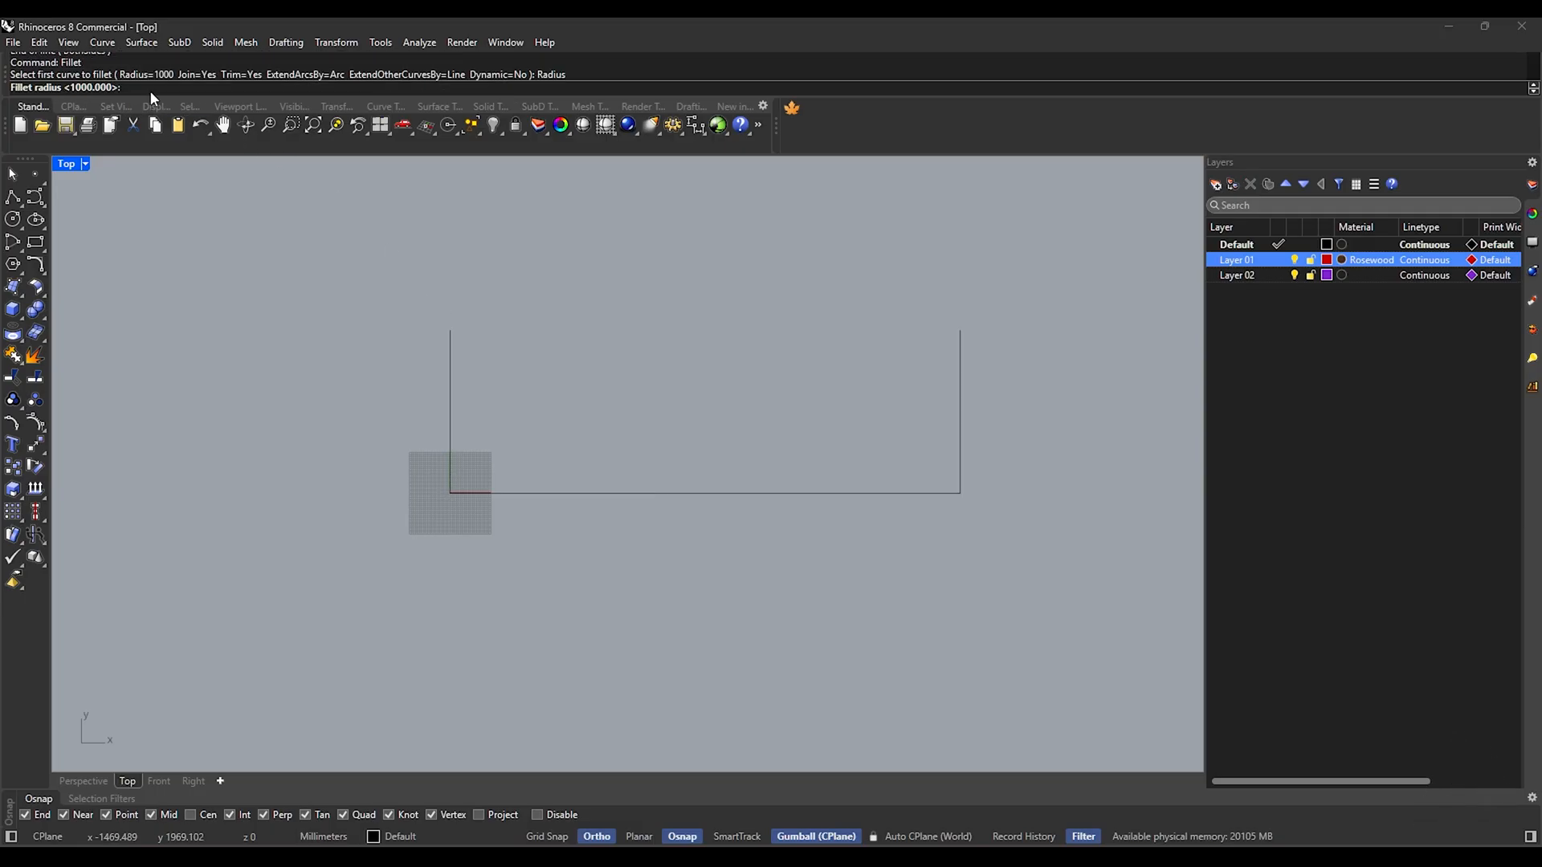
pyautogui.write('500')
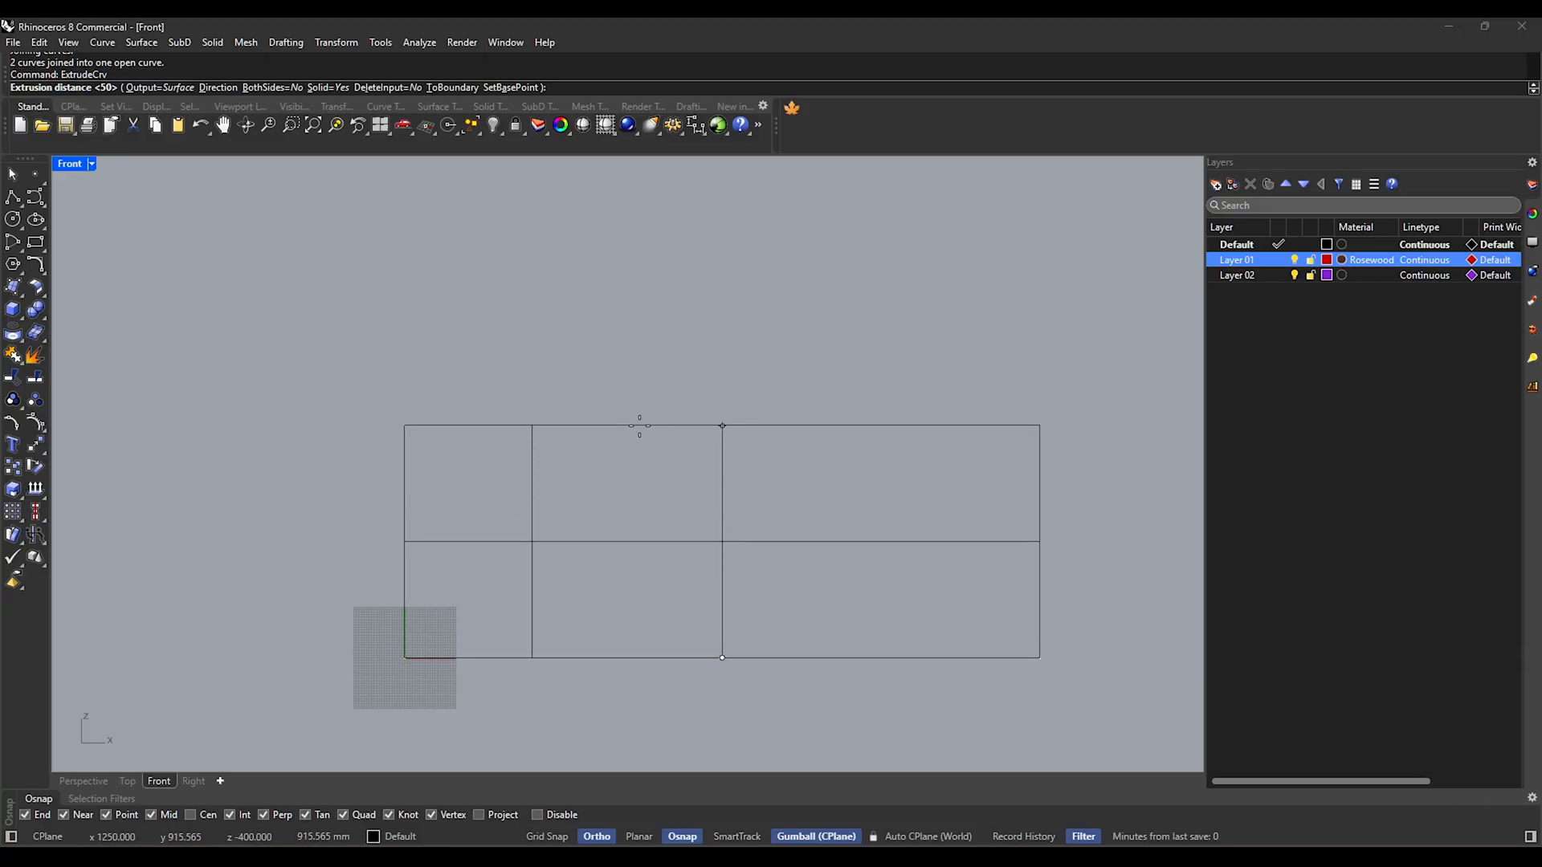
# Step: Extrude the joined U-shaped curve upward by 100 into a wall surface
pyautogui.write('100')
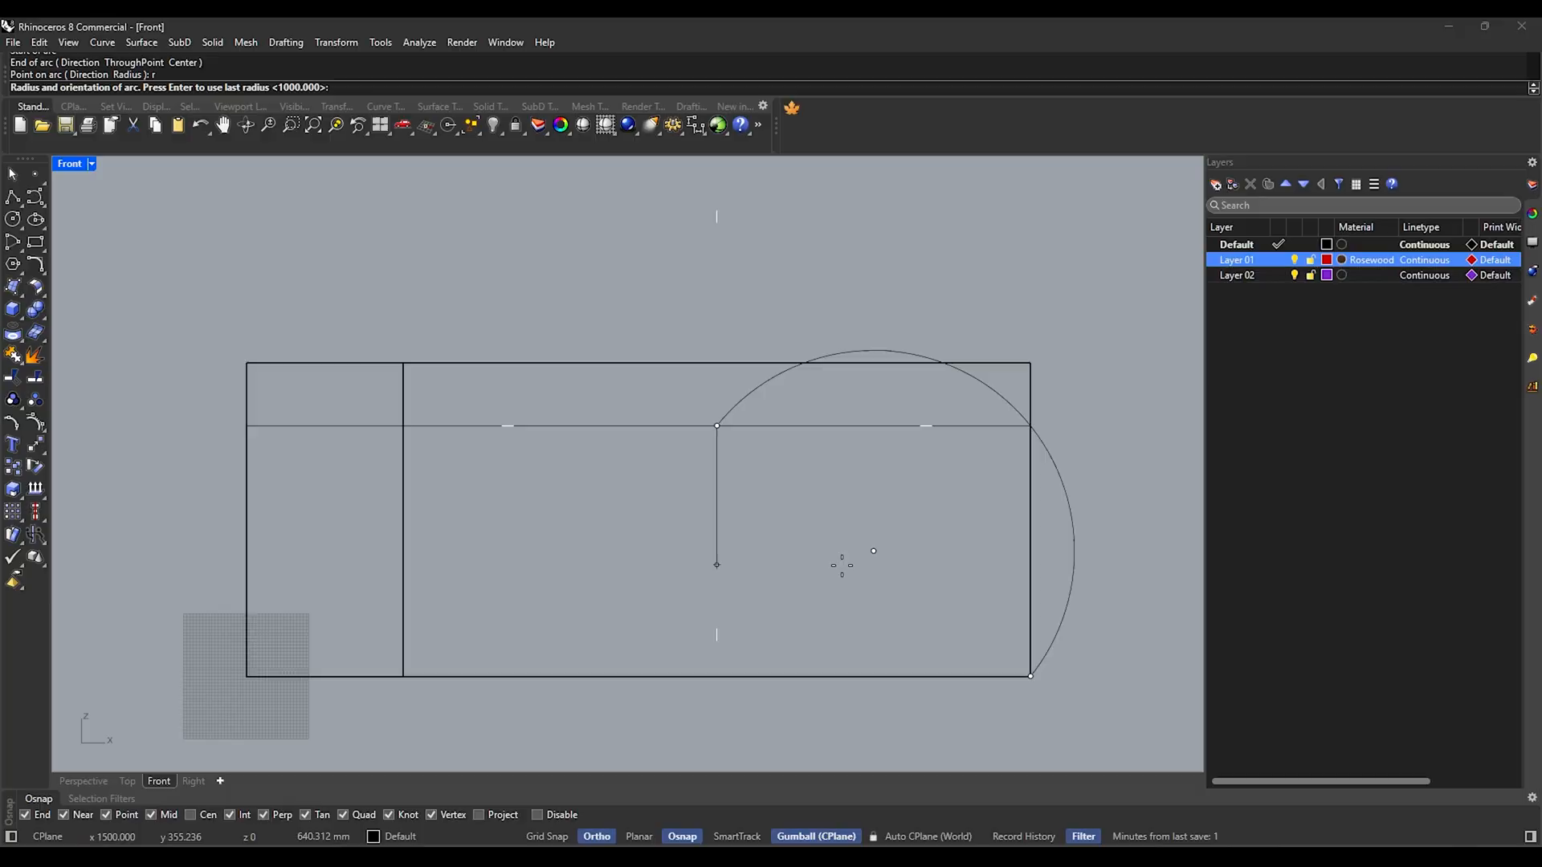
# Step: Draw a radius 1000 arc across the wall and fillet it into the horizontal line
pyautogui.write('1000')
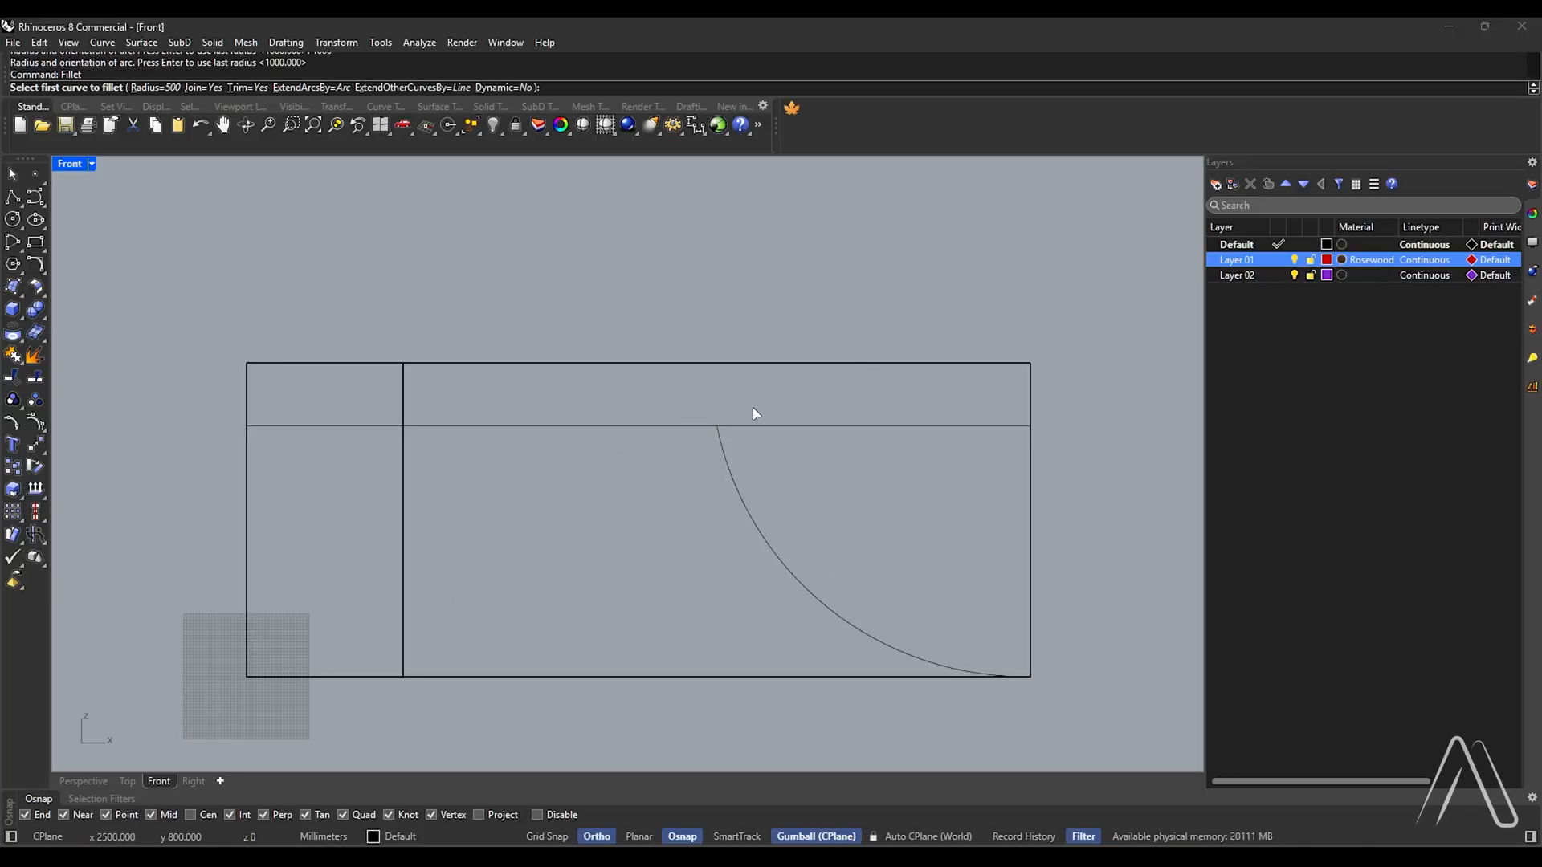
pyautogui.click(718, 417)
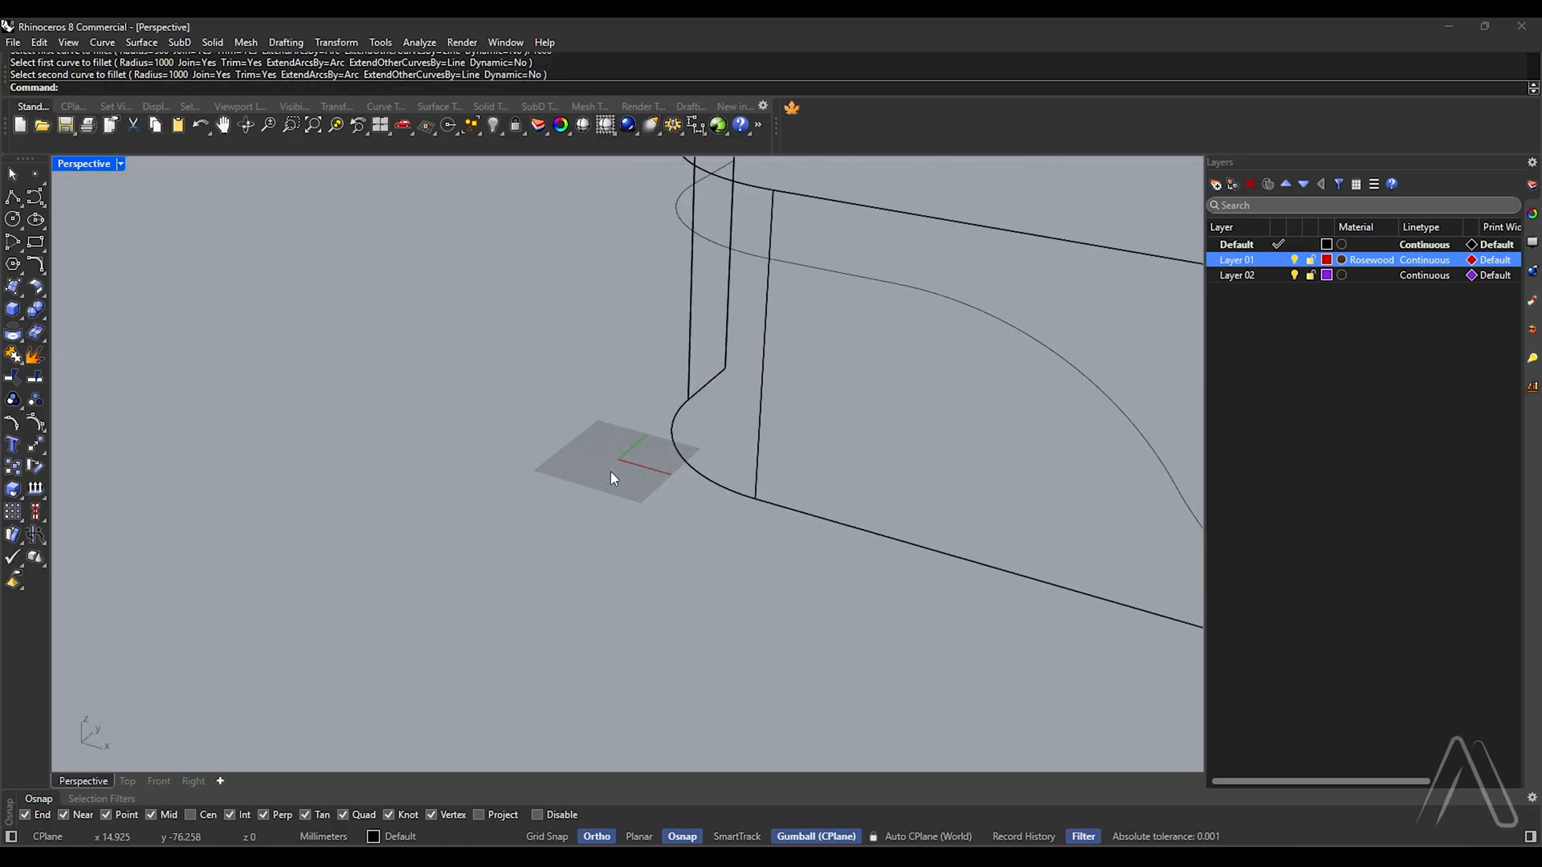
# Step: Switch the Perspective viewport to Rendered display mode
pyautogui.click(118, 163)
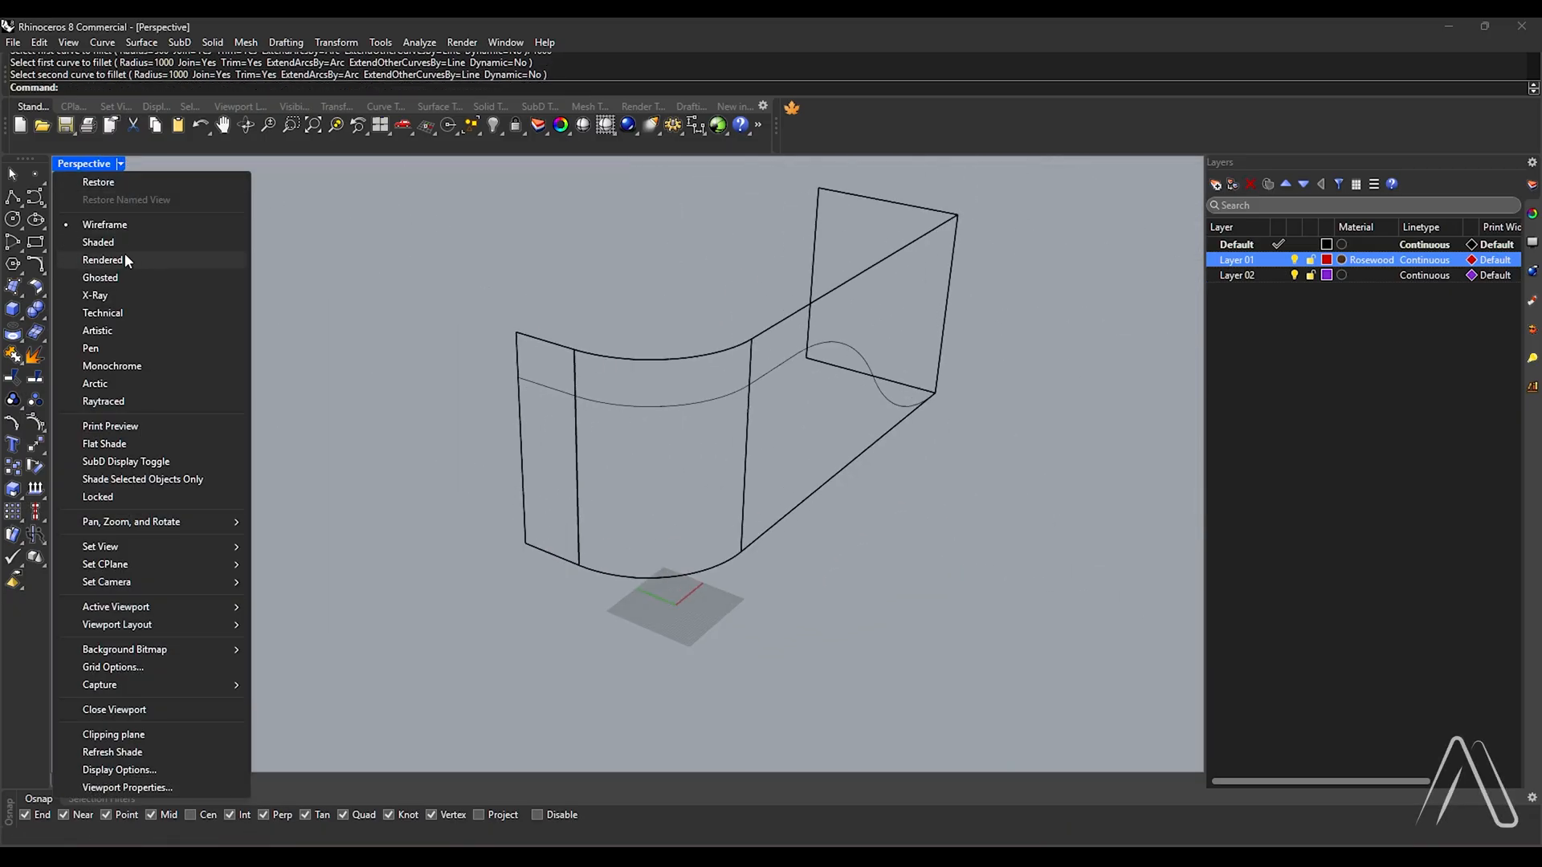
pyautogui.click(98, 242)
pyautogui.write('OffsetSrf')
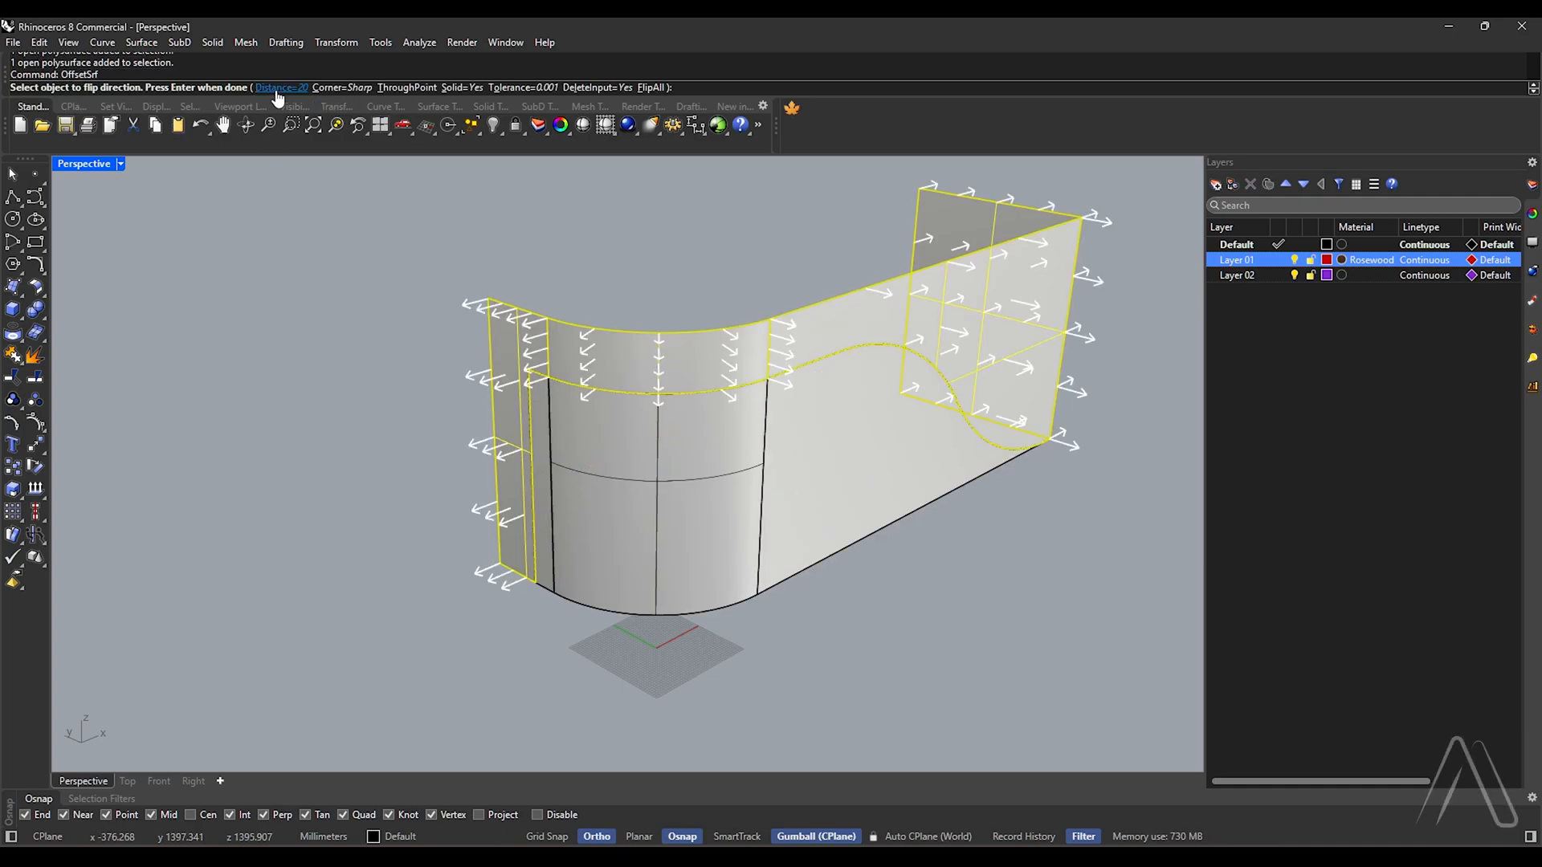
# Step: Offset the wall surfaces into a solid shell 70 thick
pyautogui.write('70')
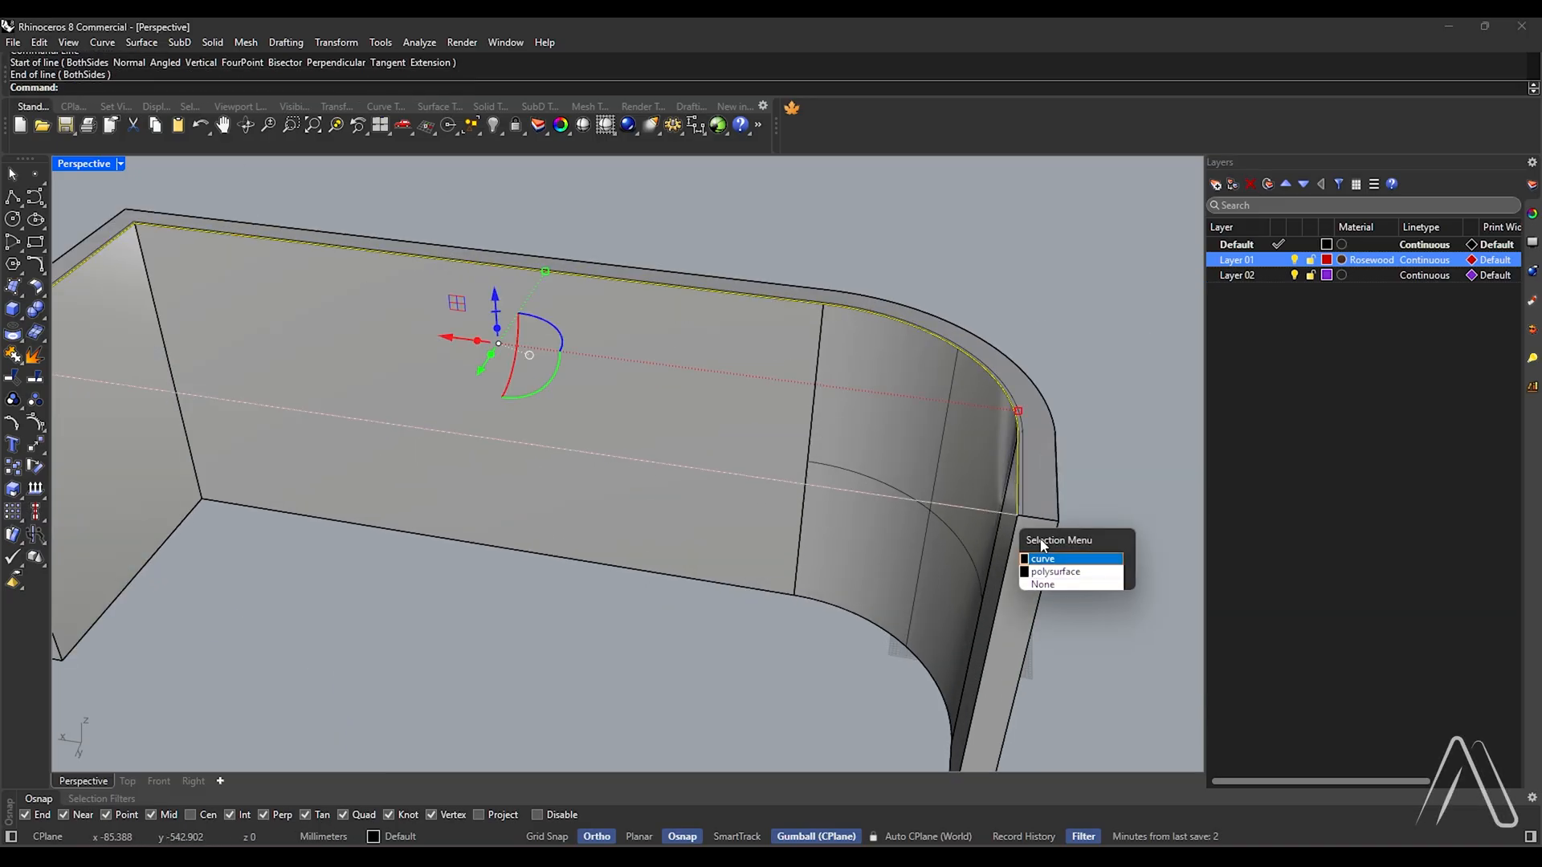
# Step: Pick the edge curve from the Selection Menu and extrude it into a horizontal slab
pyautogui.click(1041, 559)
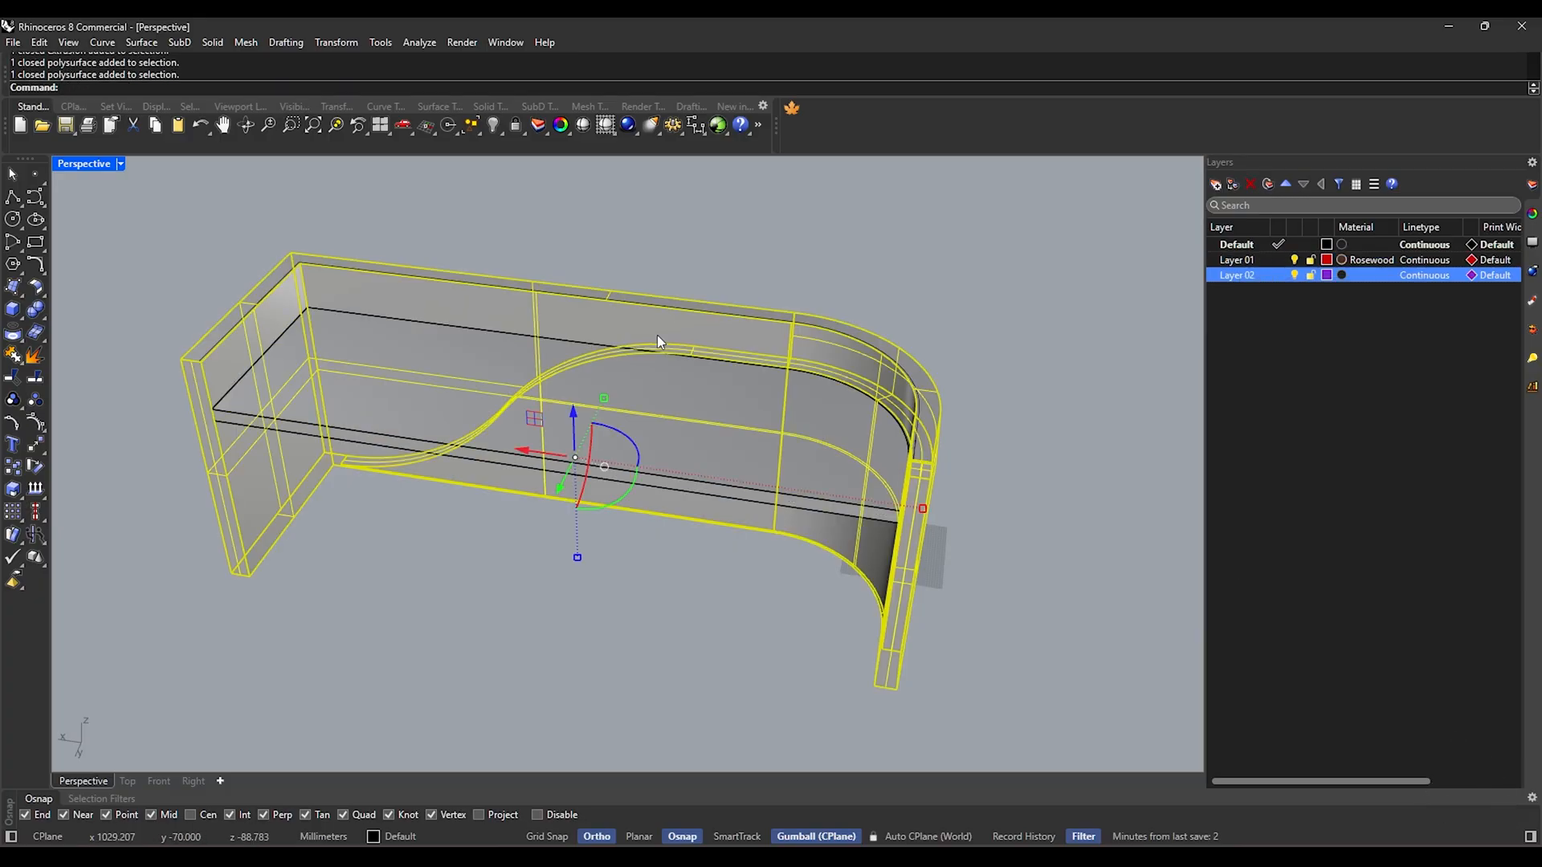
# Step: Move the side panels and shell to purple Layer 02 and the slab to Layer 01
pyautogui.rightClick(1235, 275)
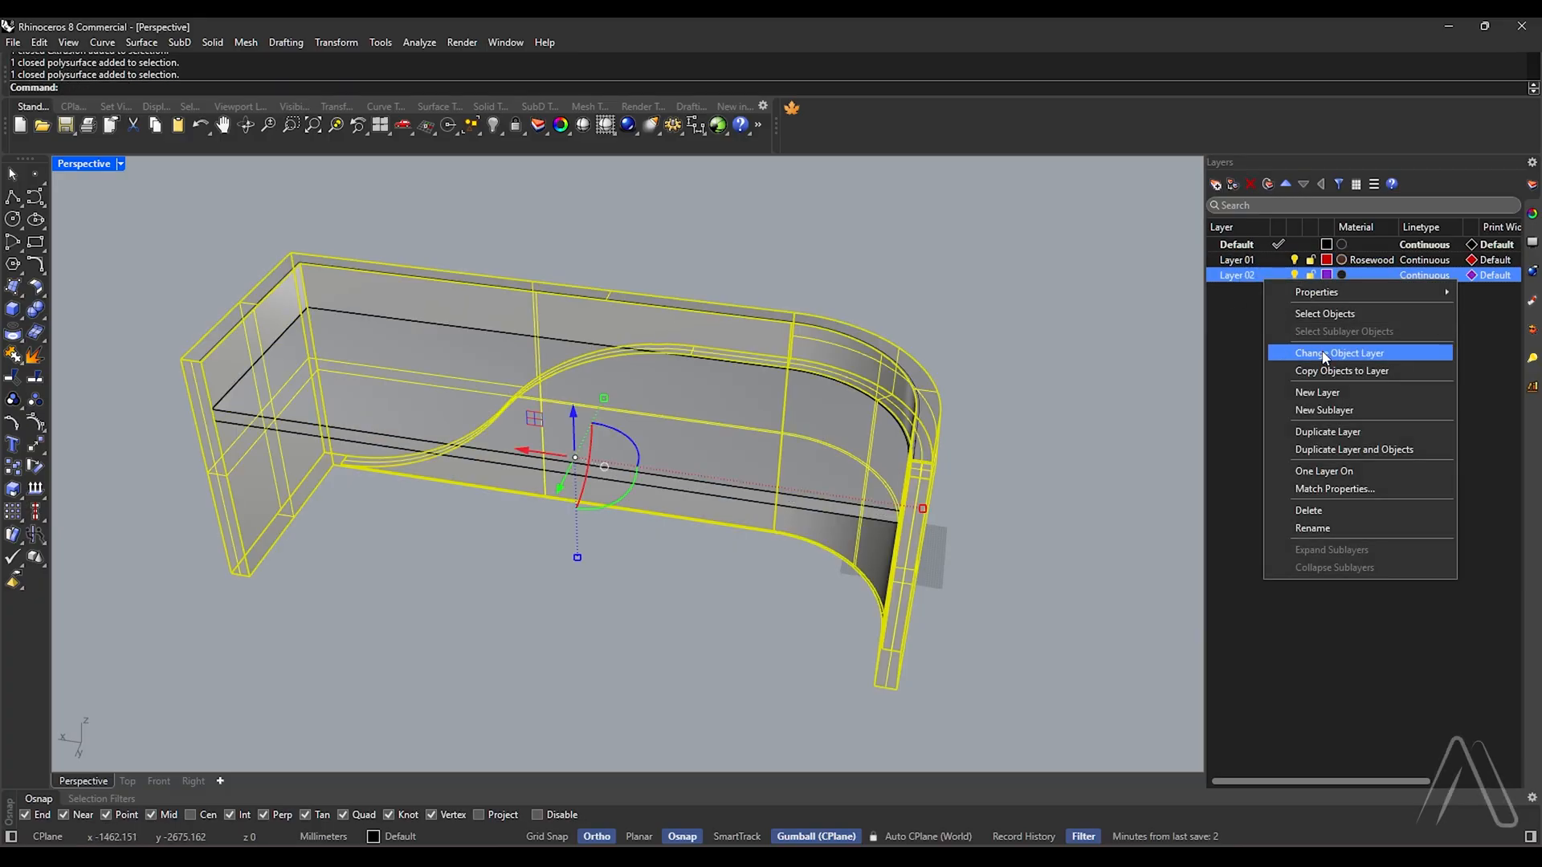
pyautogui.click(1336, 352)
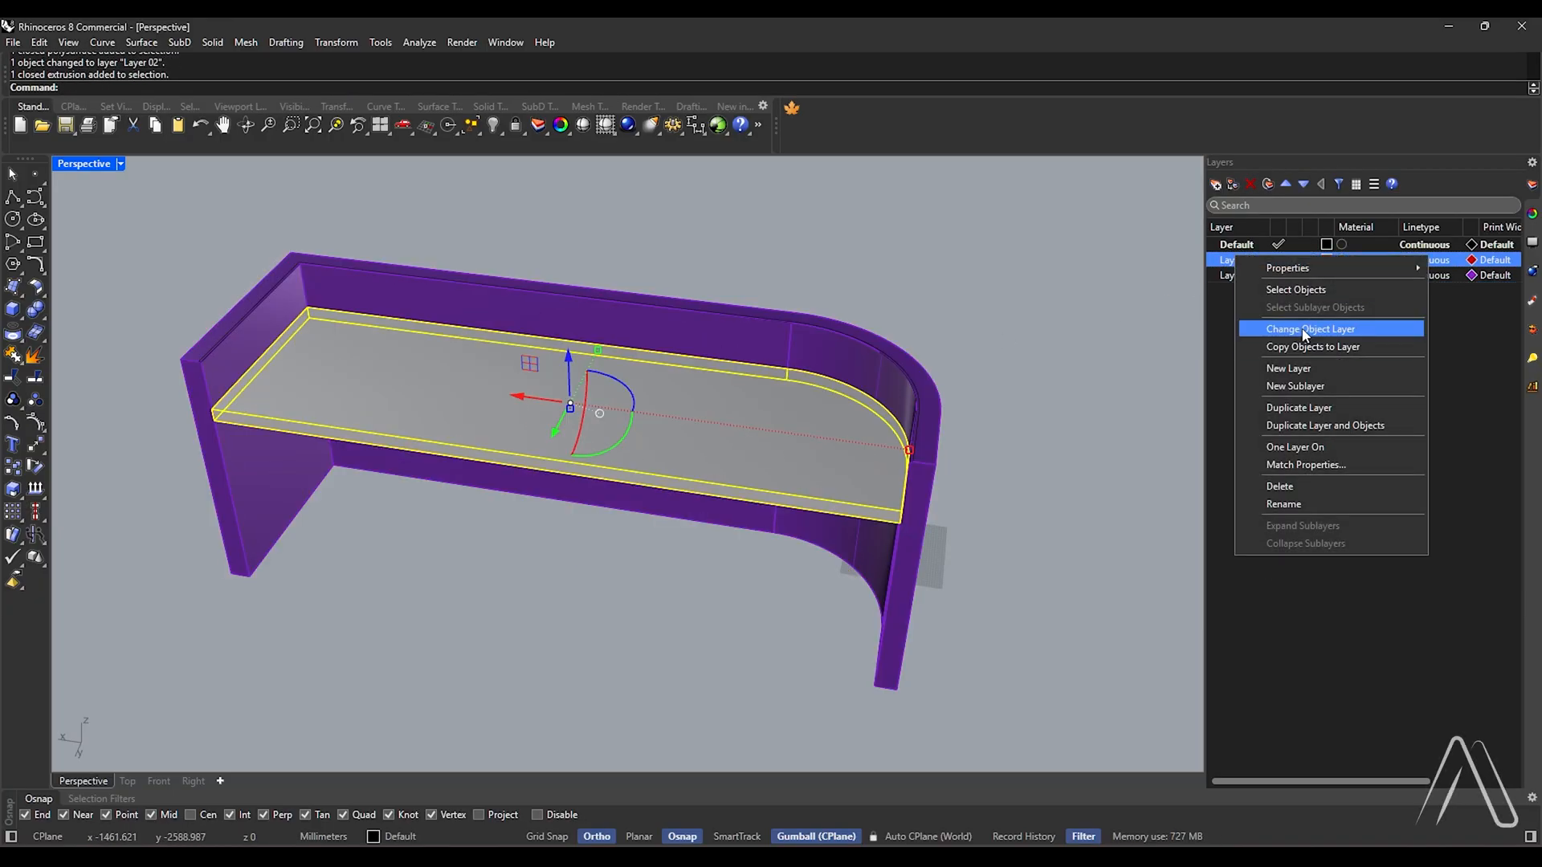
pyautogui.click(1309, 328)
pyautogui.write('Offset')
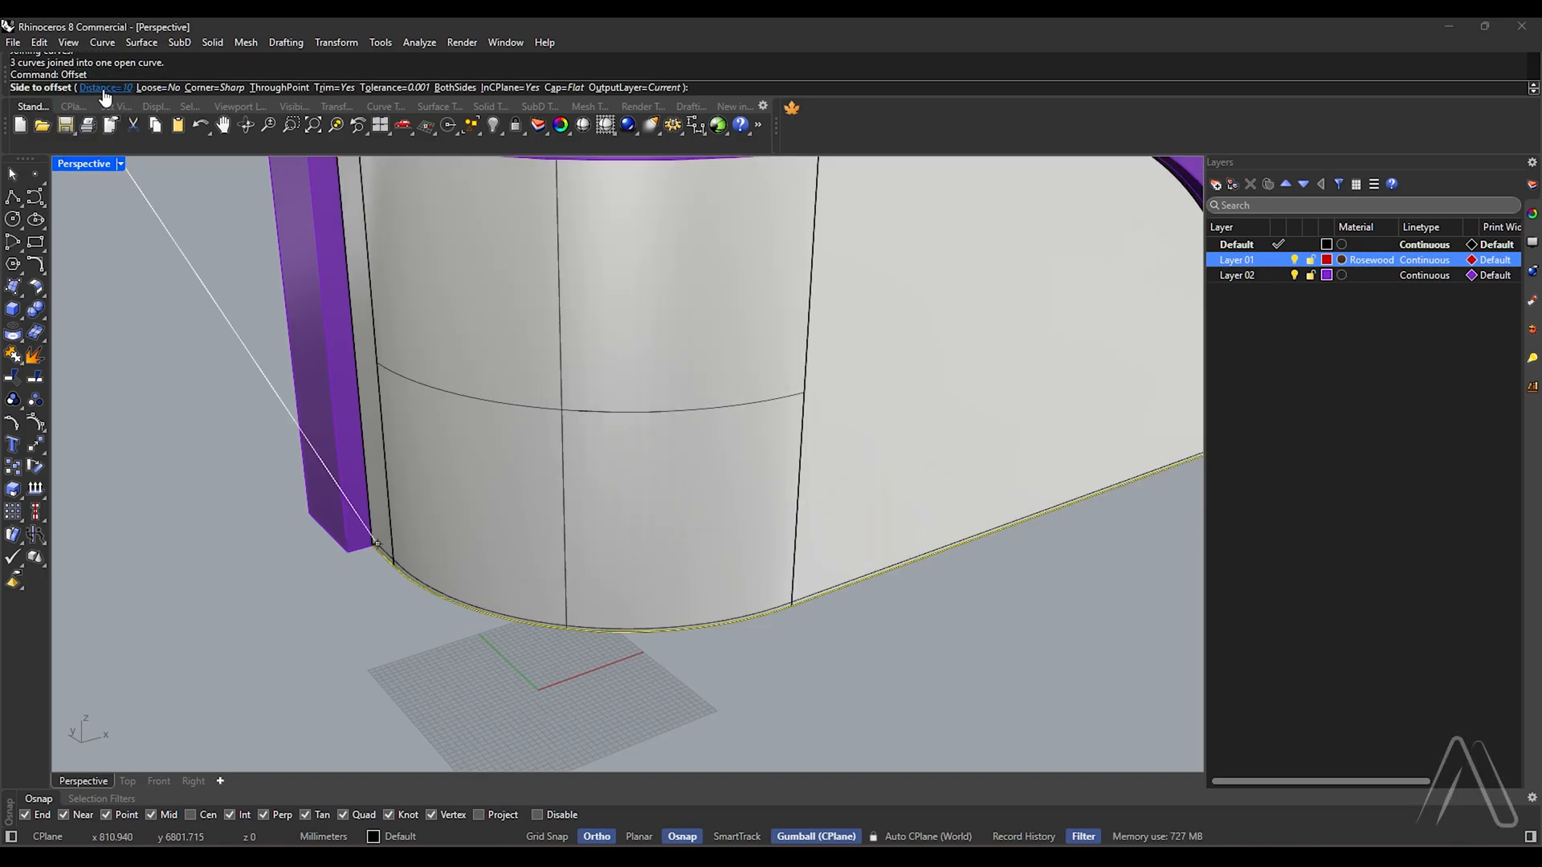
# Step: Offset the joined base curve 30 on both sides to outline a slat
pyautogui.write('30')
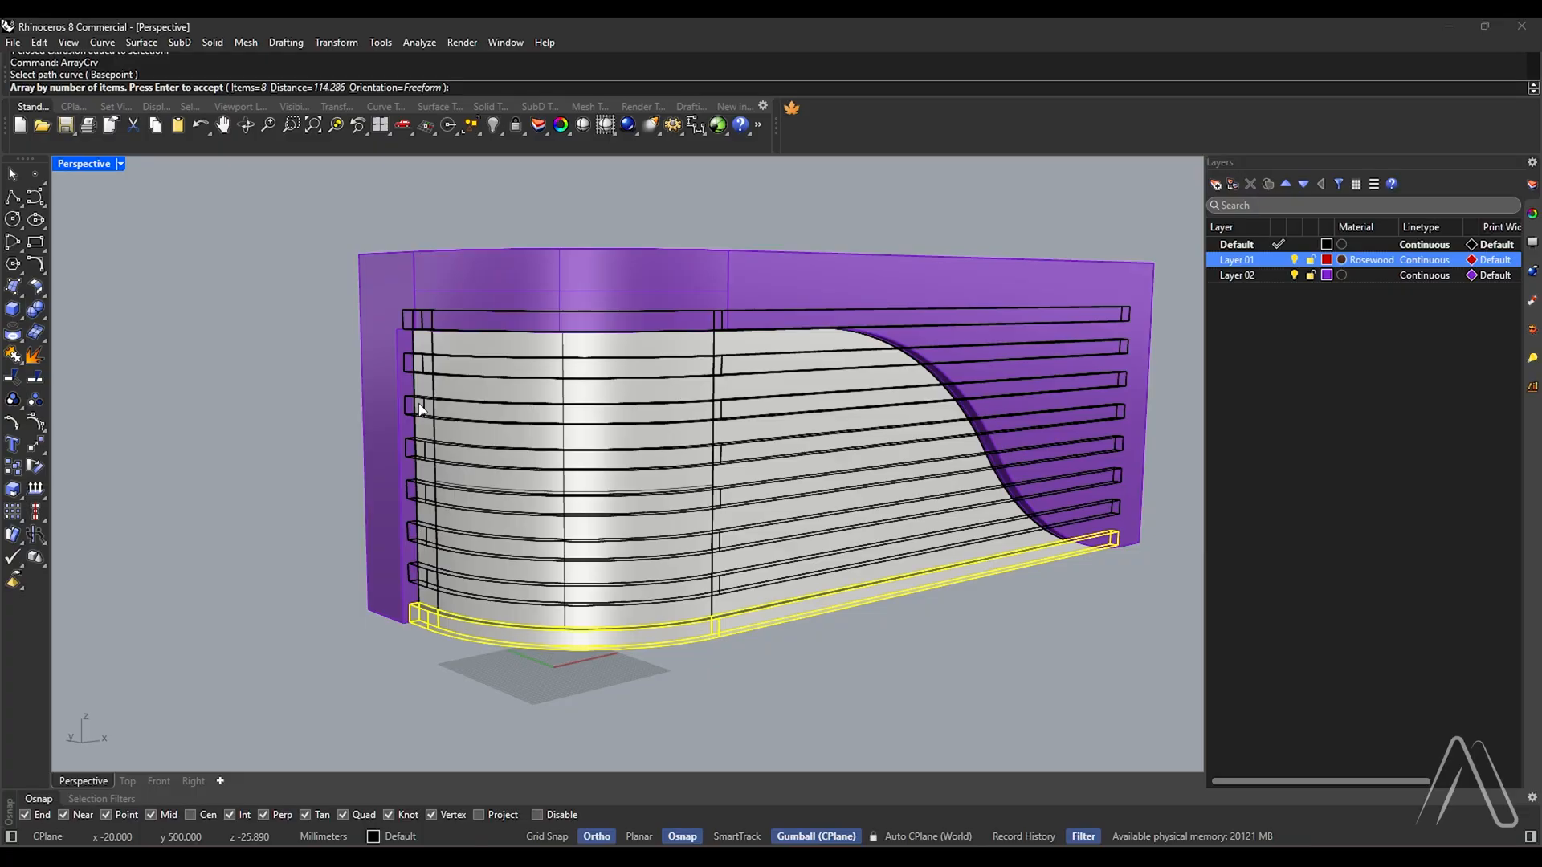
# Step: Array the curved slat upward along the vertical path into eight stacked slats
pyautogui.write('89')
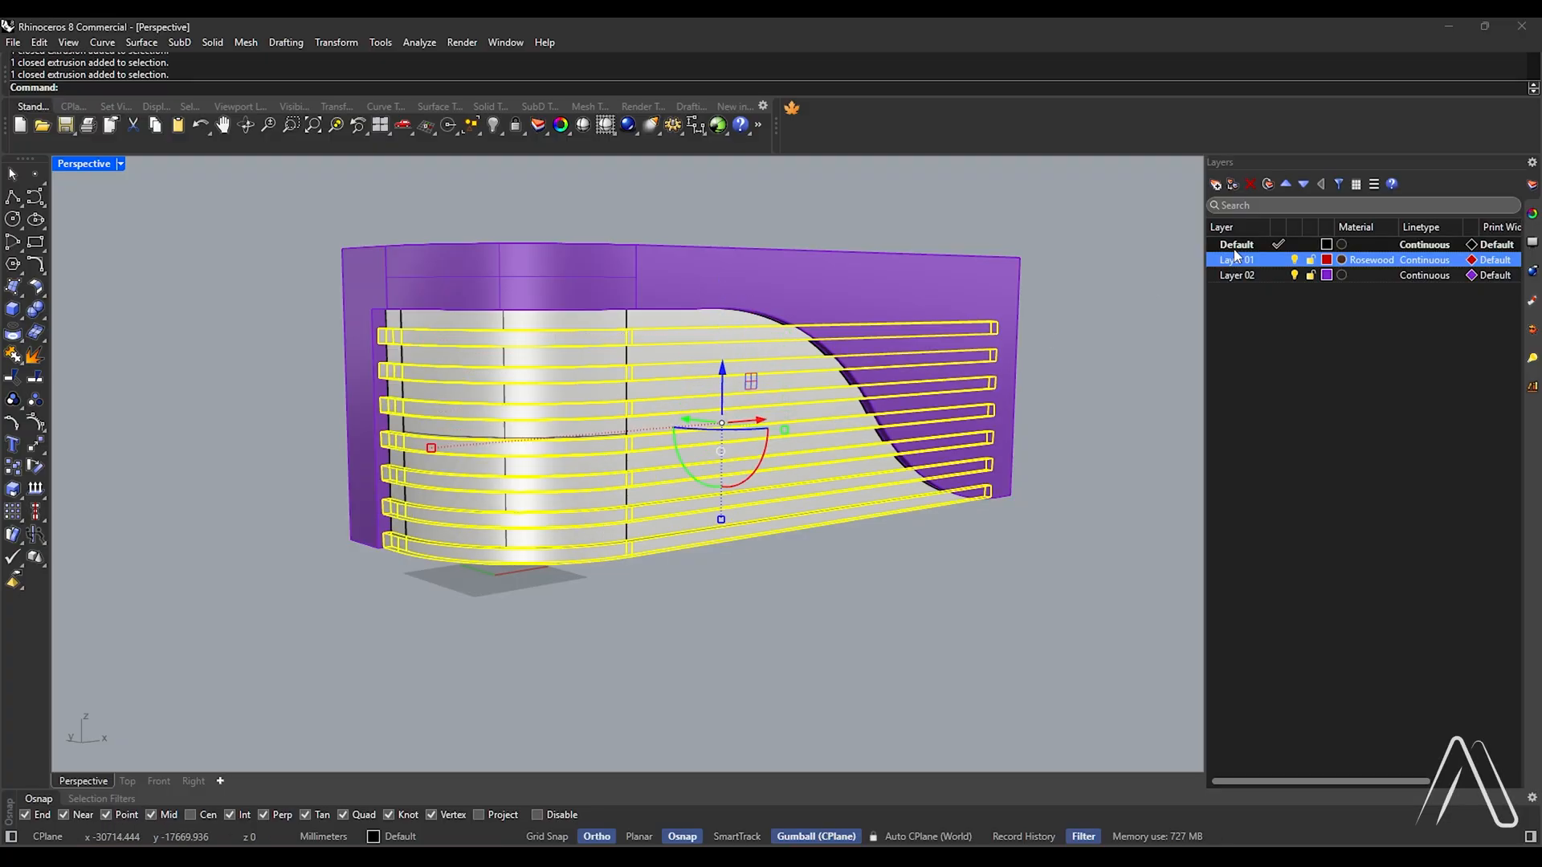
# Step: Open the Layer 01 context menu in the Layers panel with the eight slats still selected
pyautogui.rightClick(1236, 259)
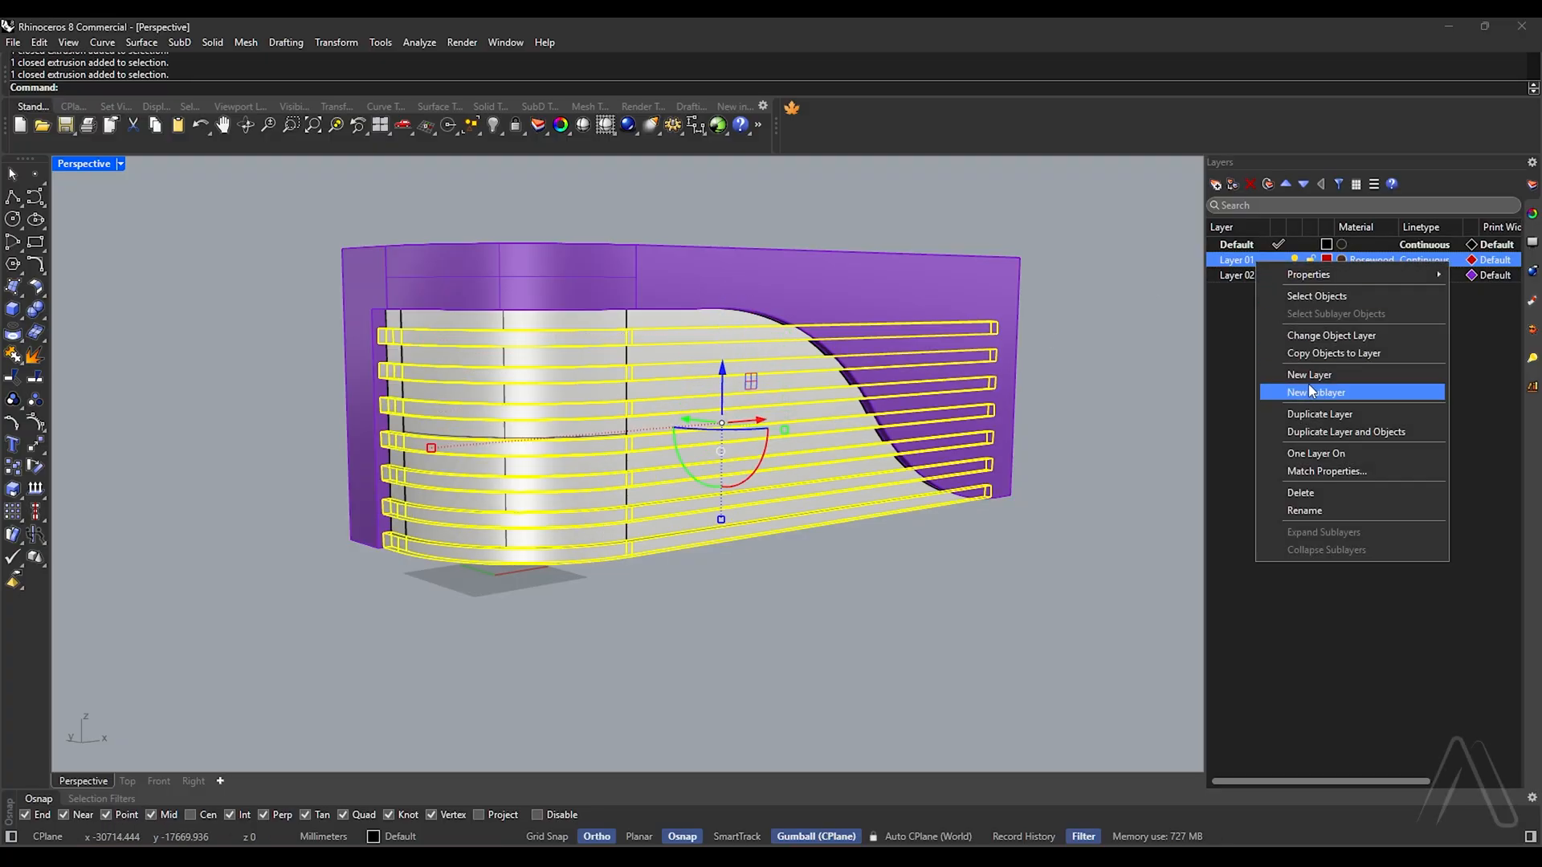